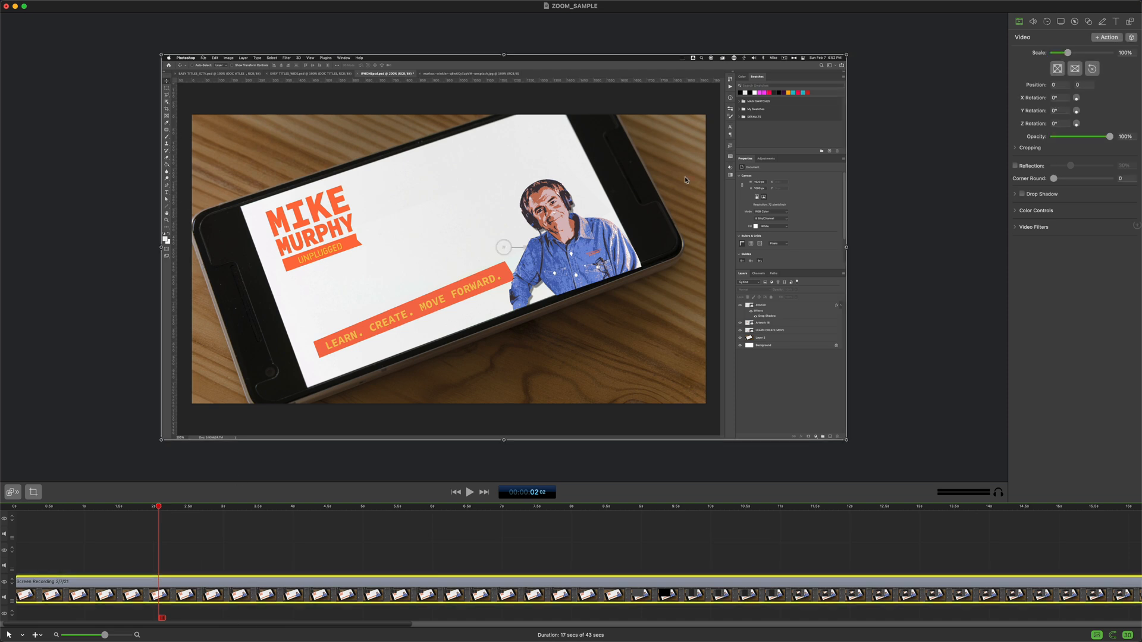
# Deselect the clip near the two-second mark and show the Media Library with recordings and USB audio.
pyautogui.click(170, 506)
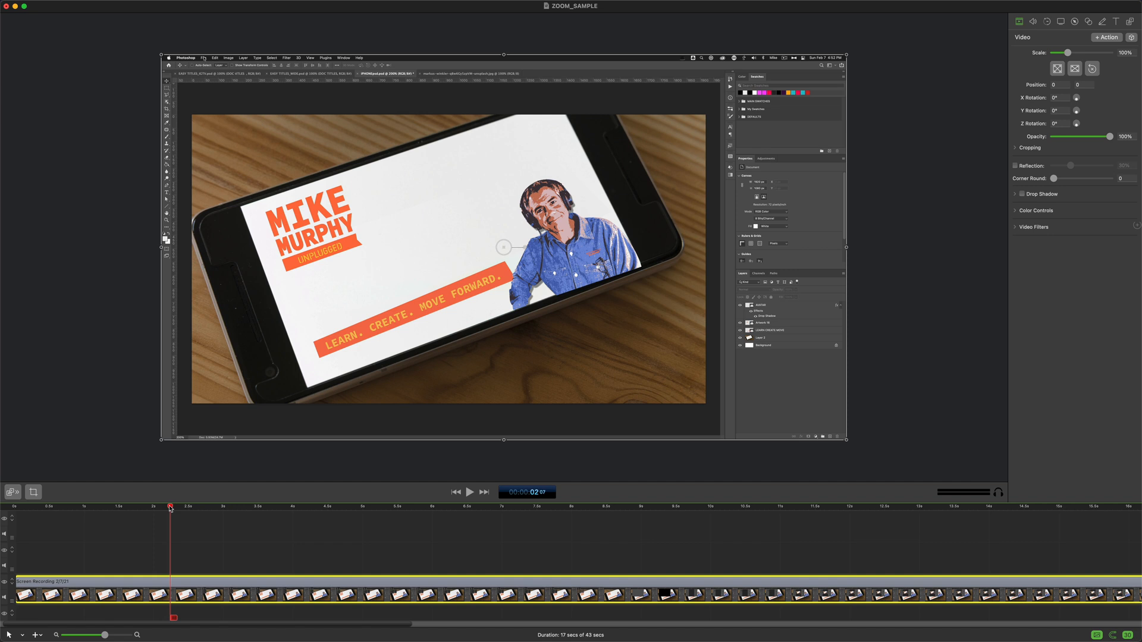
pyautogui.click(206, 58)
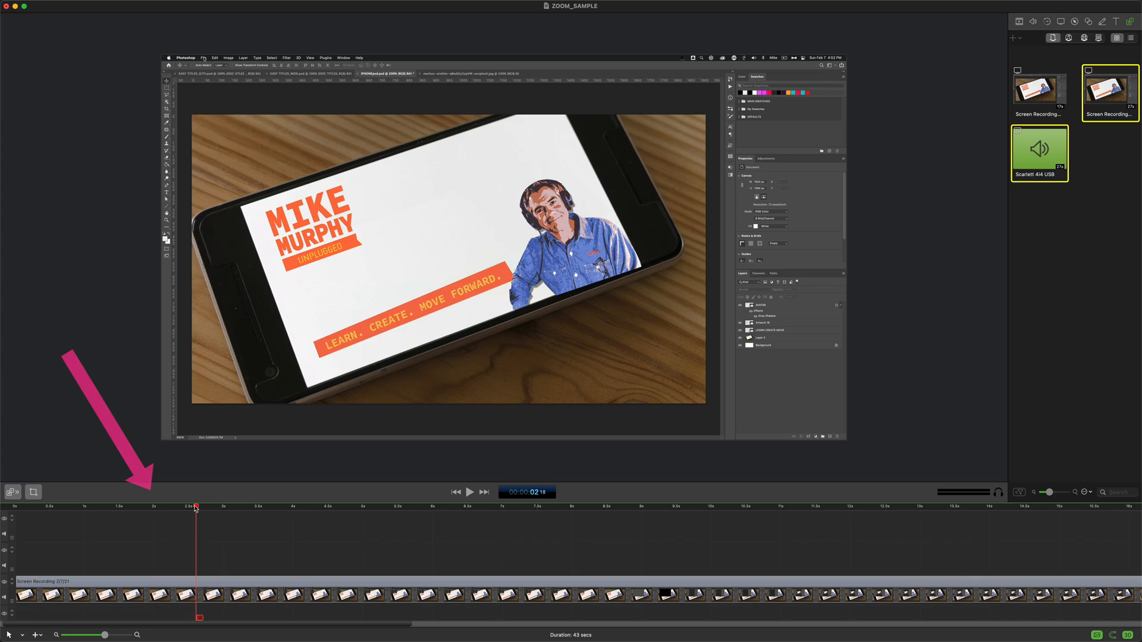
# Show the Video properties of the Screen Recording clip, at 100% scale with no rotation.
pyautogui.click(205, 57)
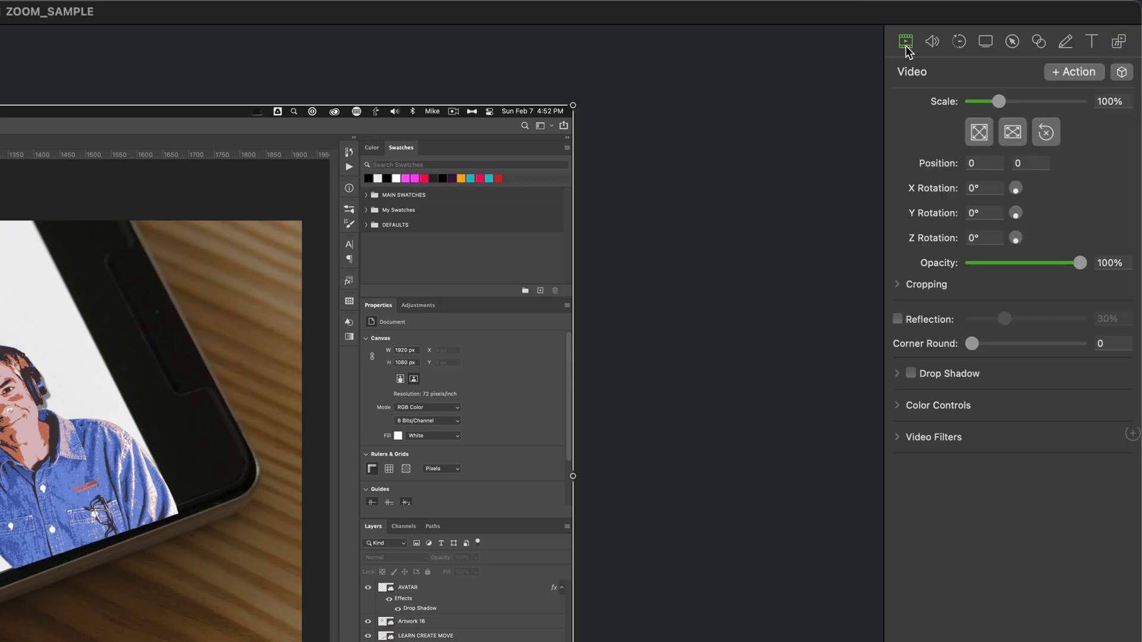
pyautogui.moveTo(912, 86)
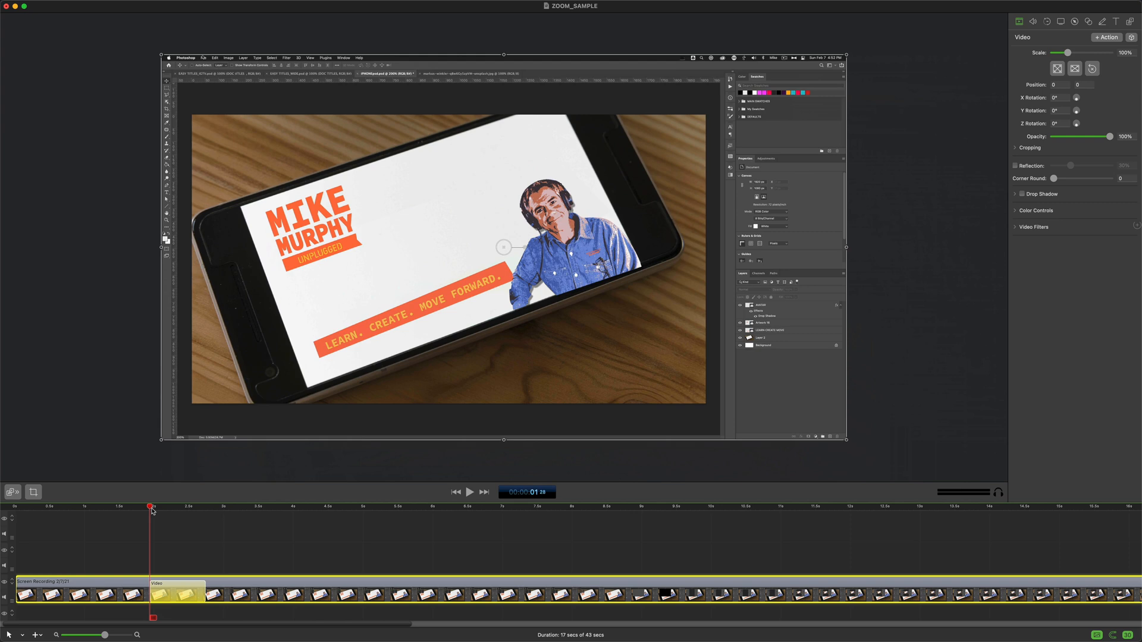
# Add a video action zooming to 153% toward Photoshop's File menu and preview it.
pyautogui.moveTo(151, 506); pyautogui.dragTo(168, 506)
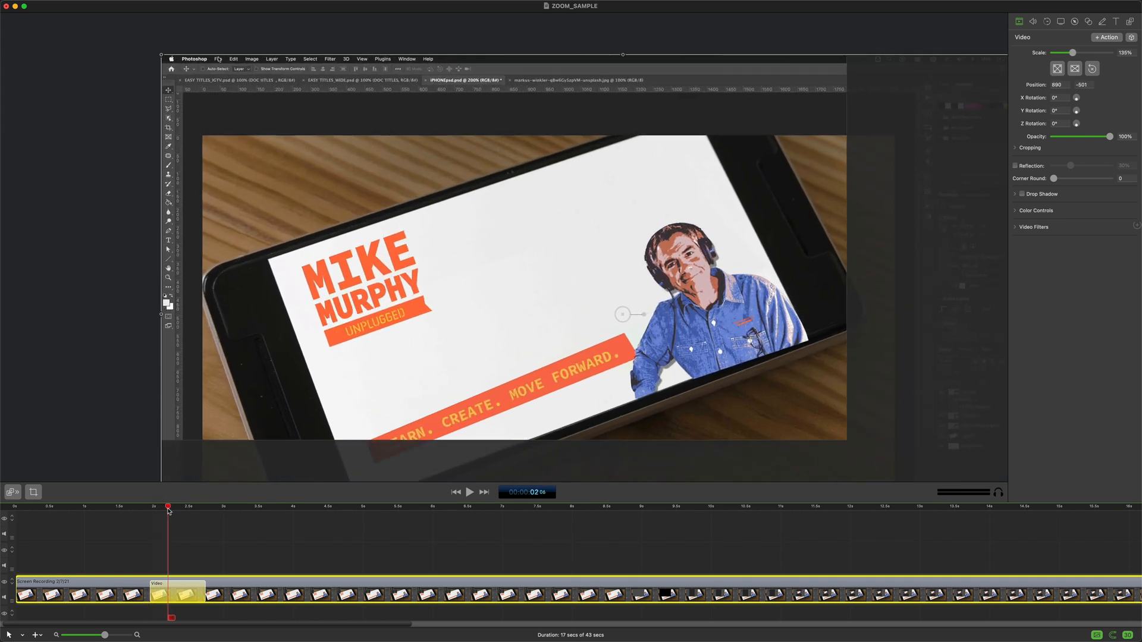
pyautogui.click(219, 58)
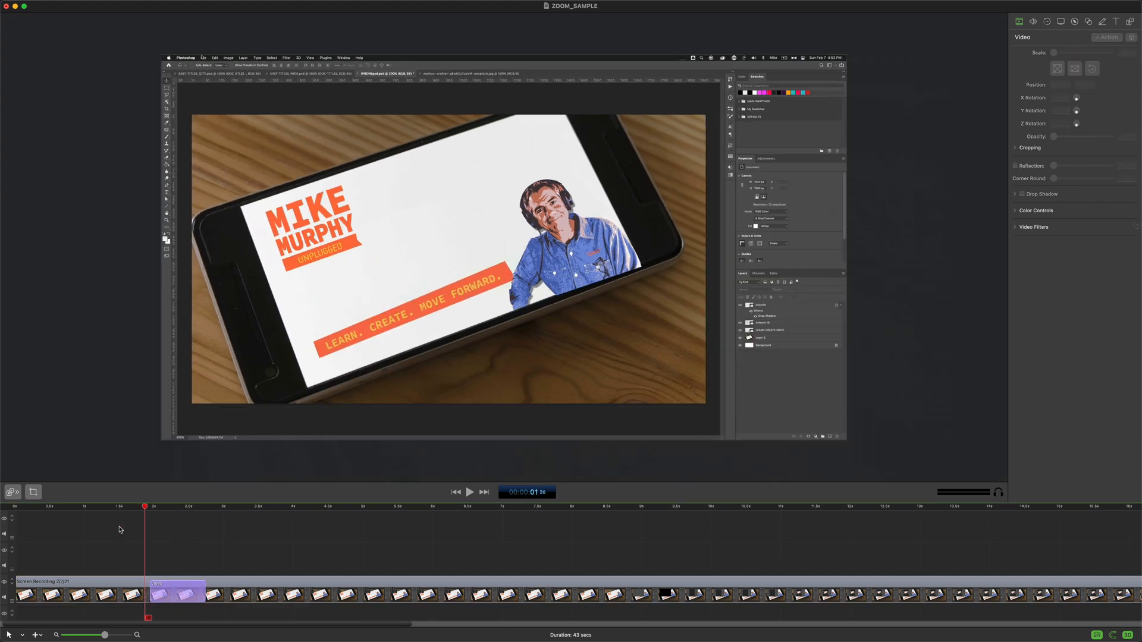
pyautogui.click(251, 61)
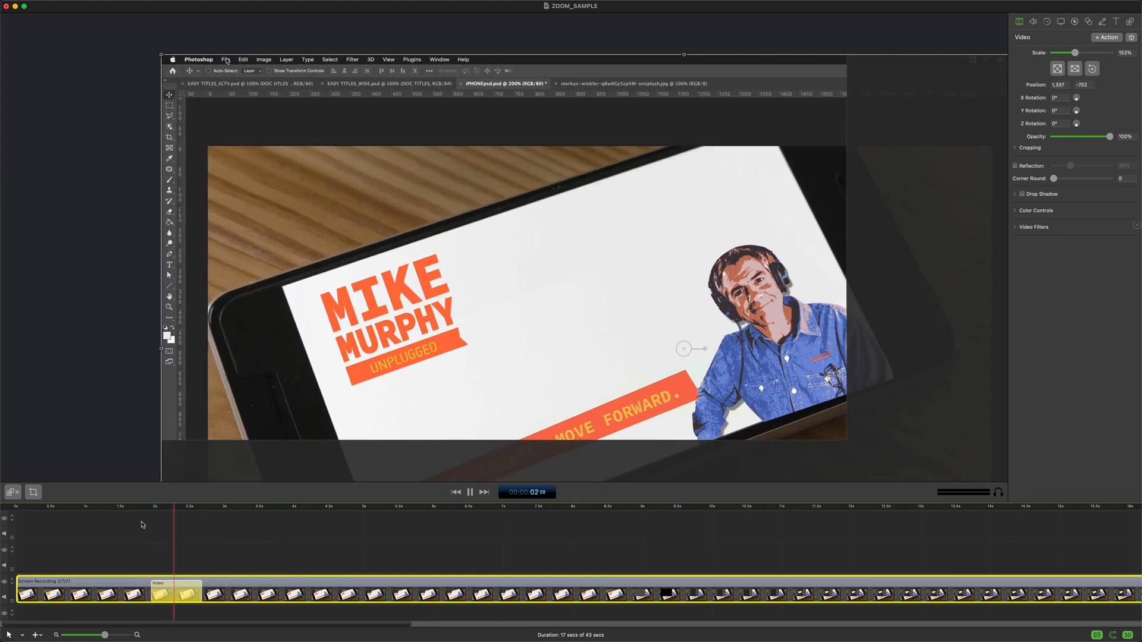
# Stop the preview and move the playhead to about four seconds, where the Export submenu shows.
pyautogui.click(470, 492)
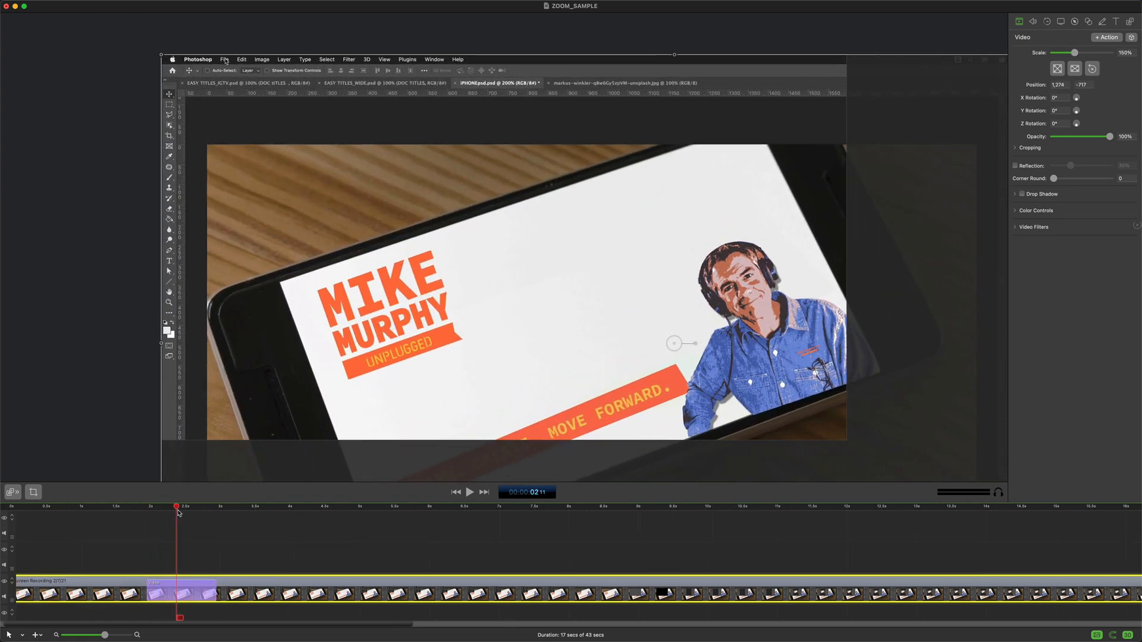
pyautogui.click(226, 59)
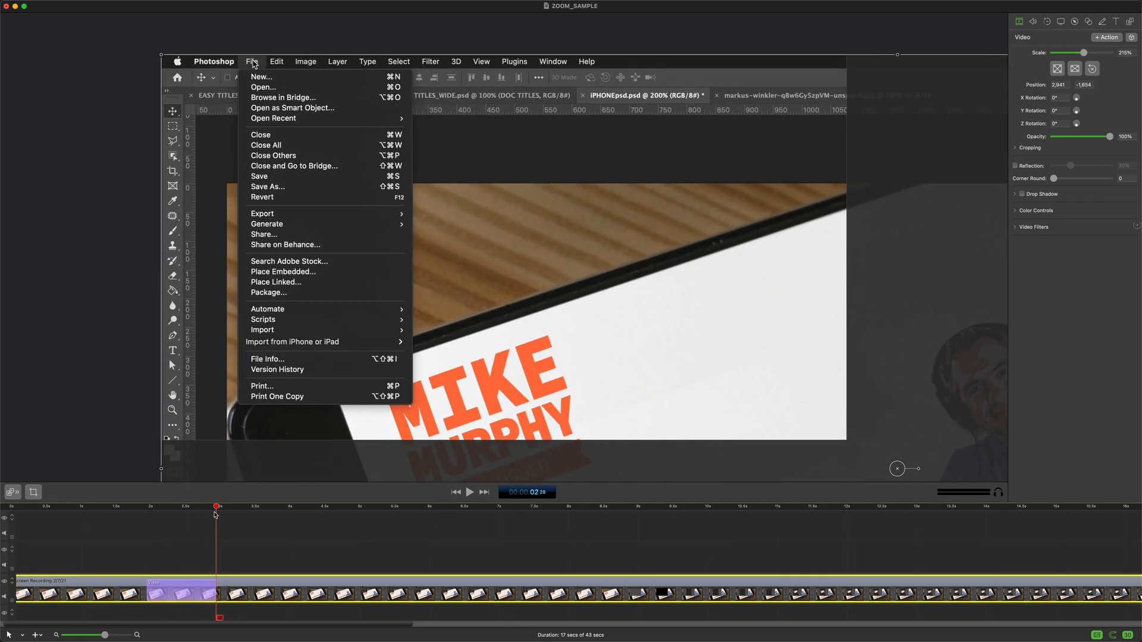
pyautogui.moveTo(292, 108)
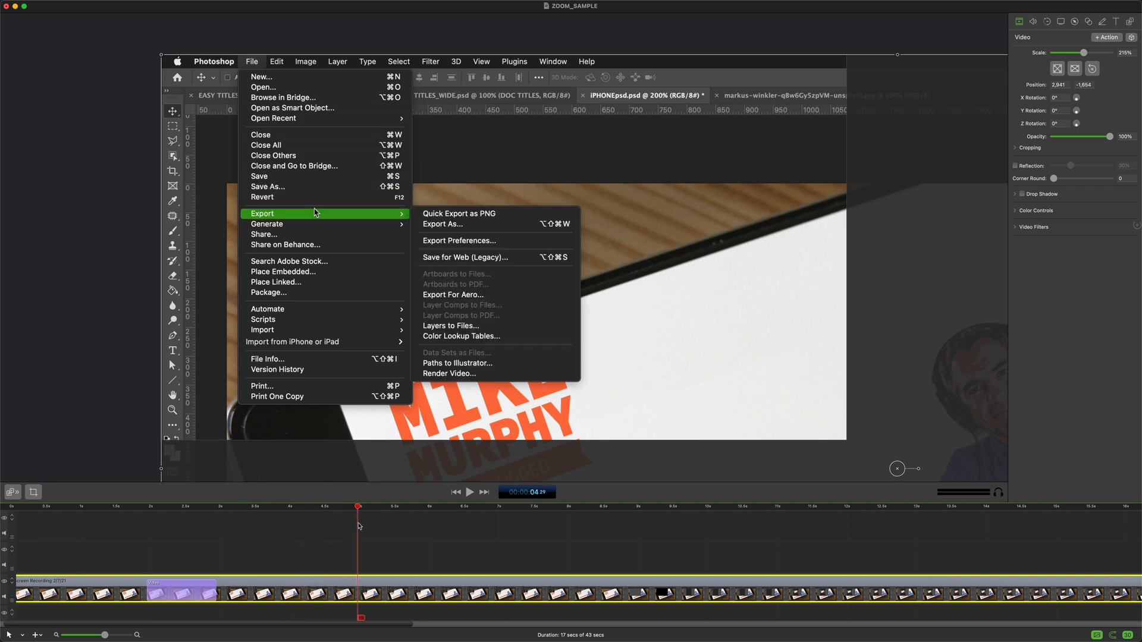
pyautogui.moveTo(379, 575)
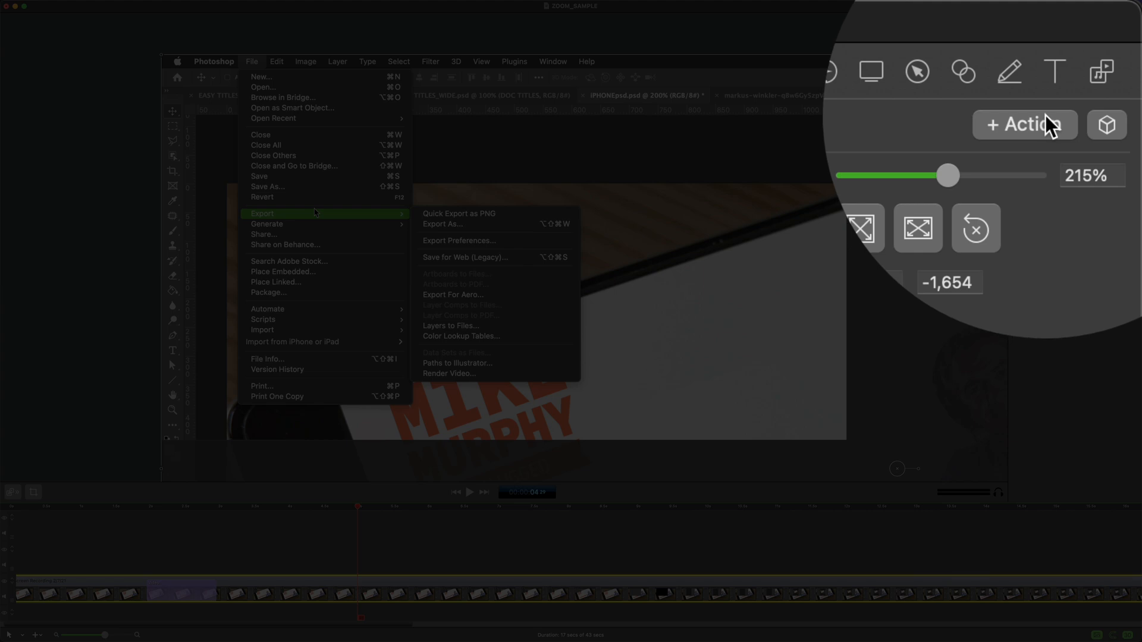
# Add a Video Snapback about five seconds in to ease the zoom back out.
pyautogui.click(209, 18)
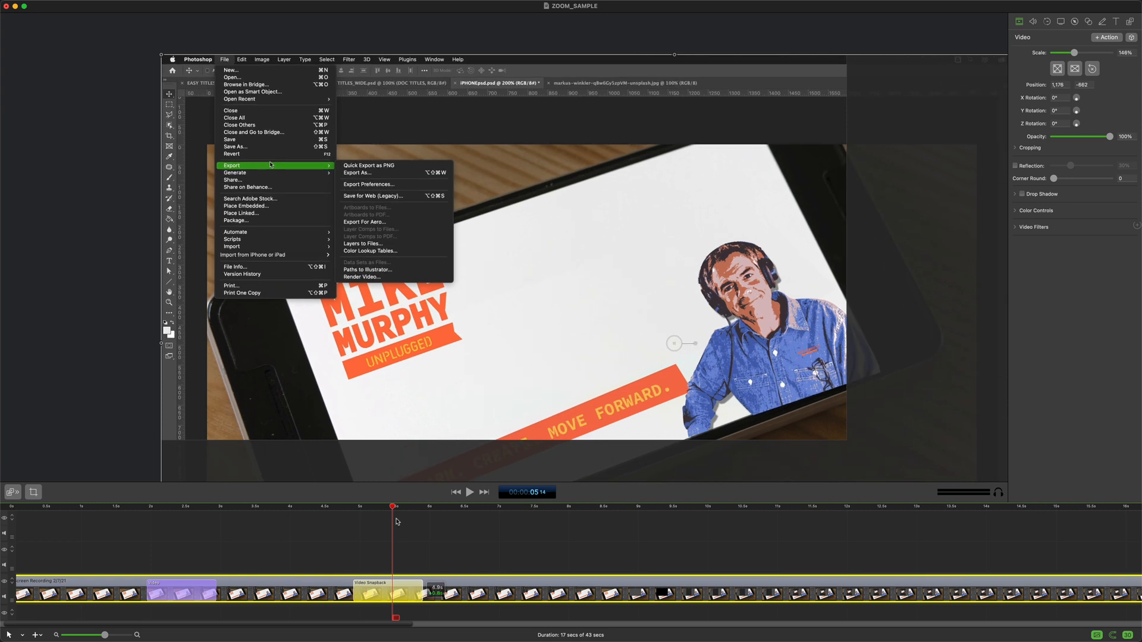
pyautogui.click(469, 491)
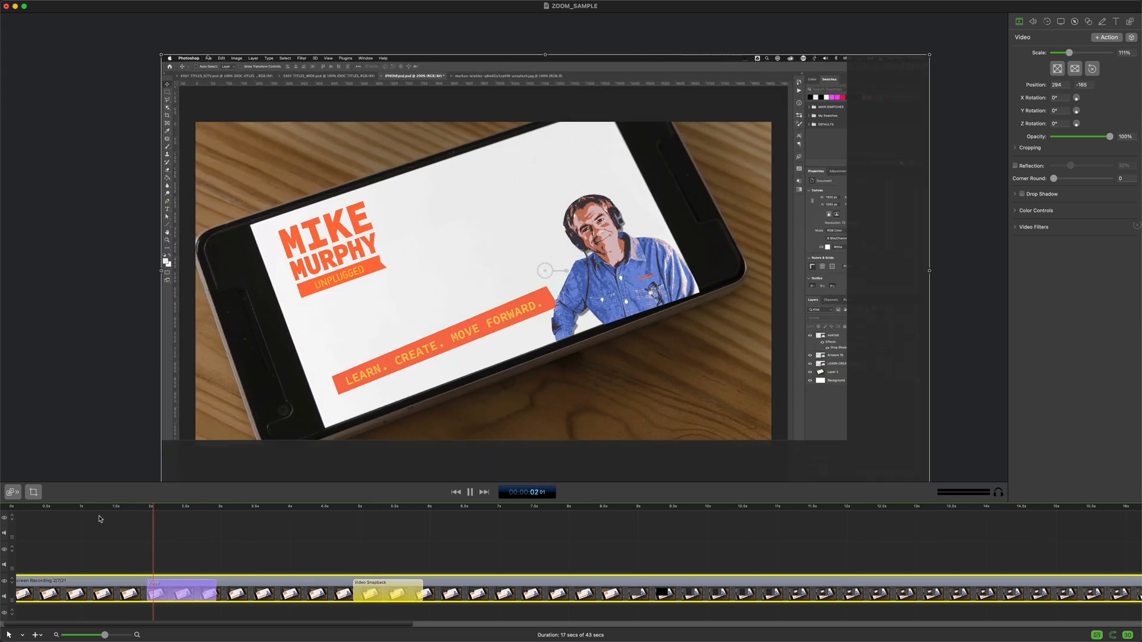
pyautogui.click(251, 62)
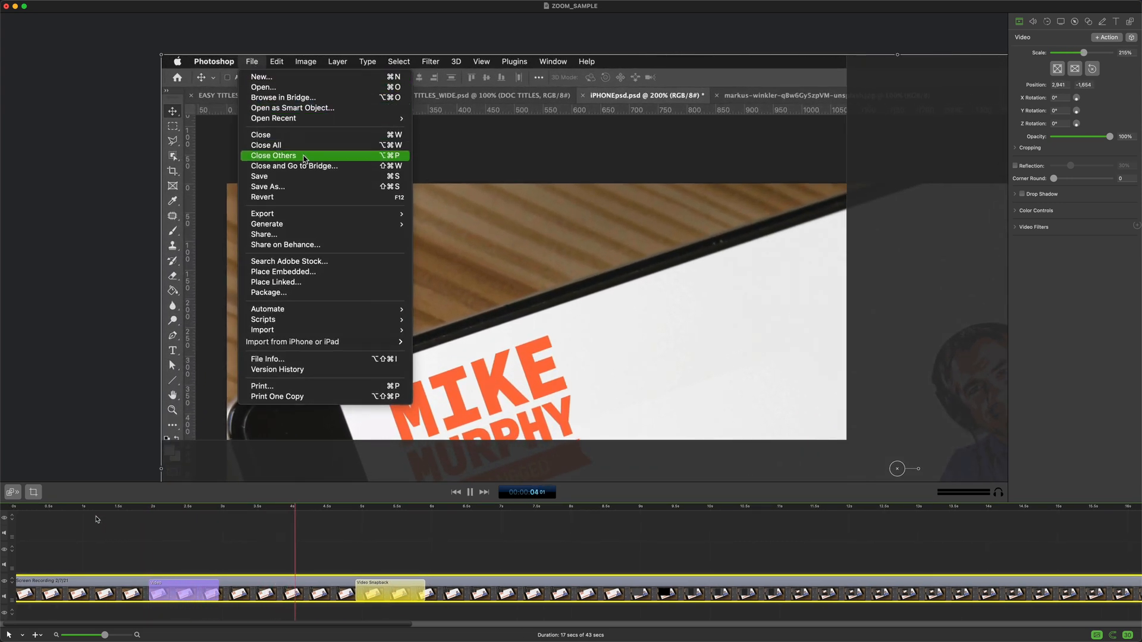